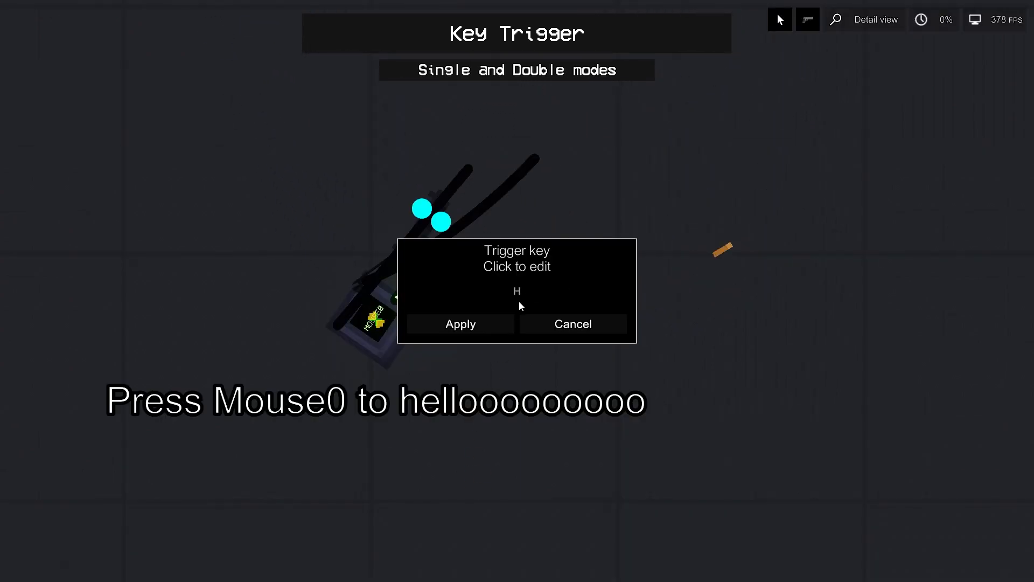
Apply H as the key trigger's firing key.
click(459, 324)
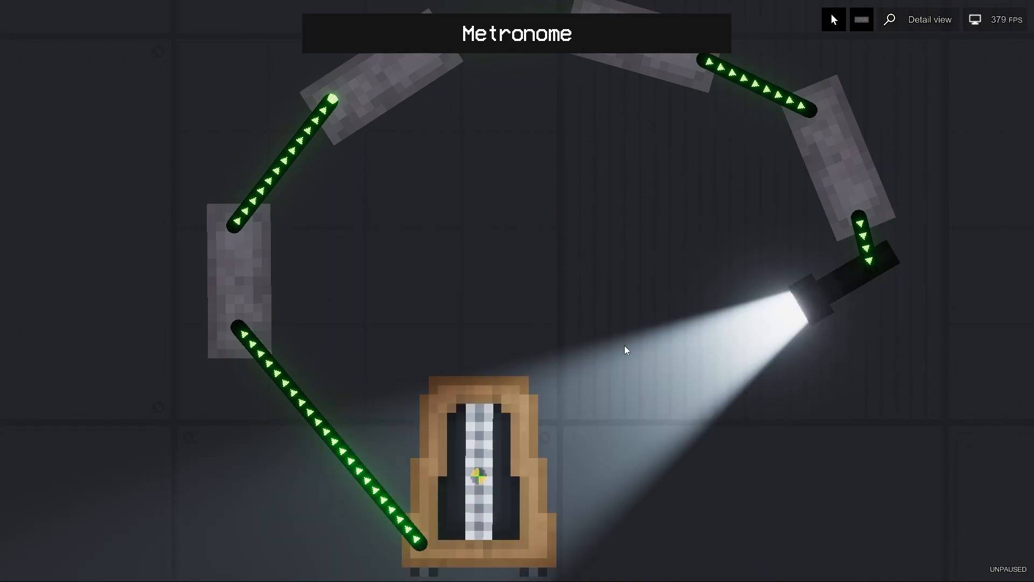
scroll(up, 3)
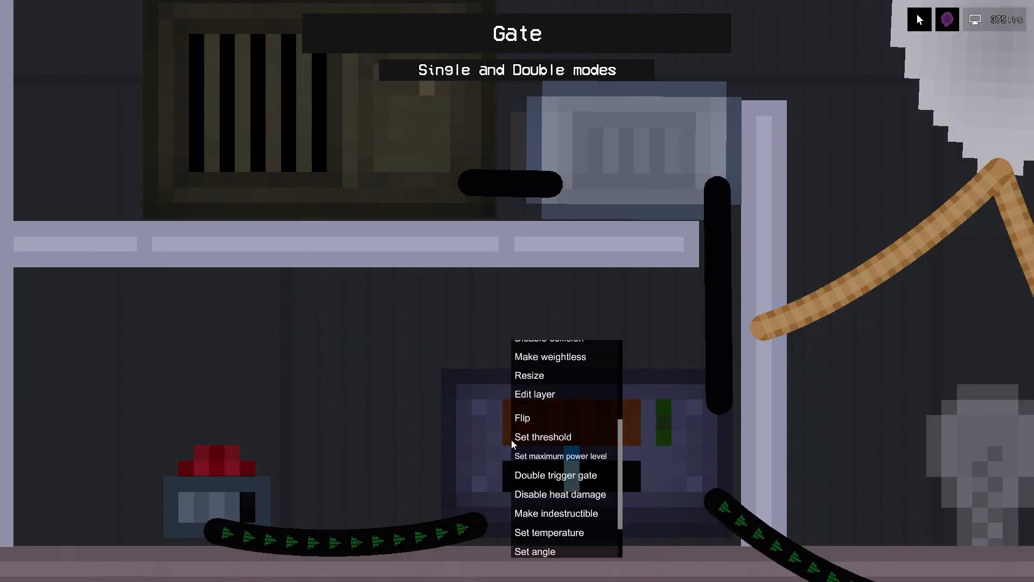
Choose Set threshold from the gate's context menu.
click(560, 455)
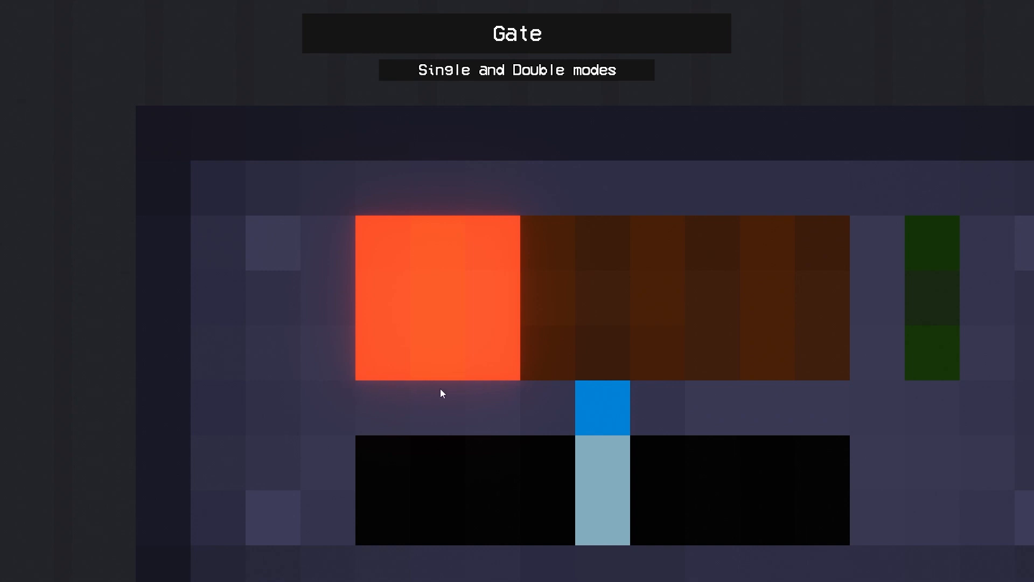
mouse_move(838, 394)
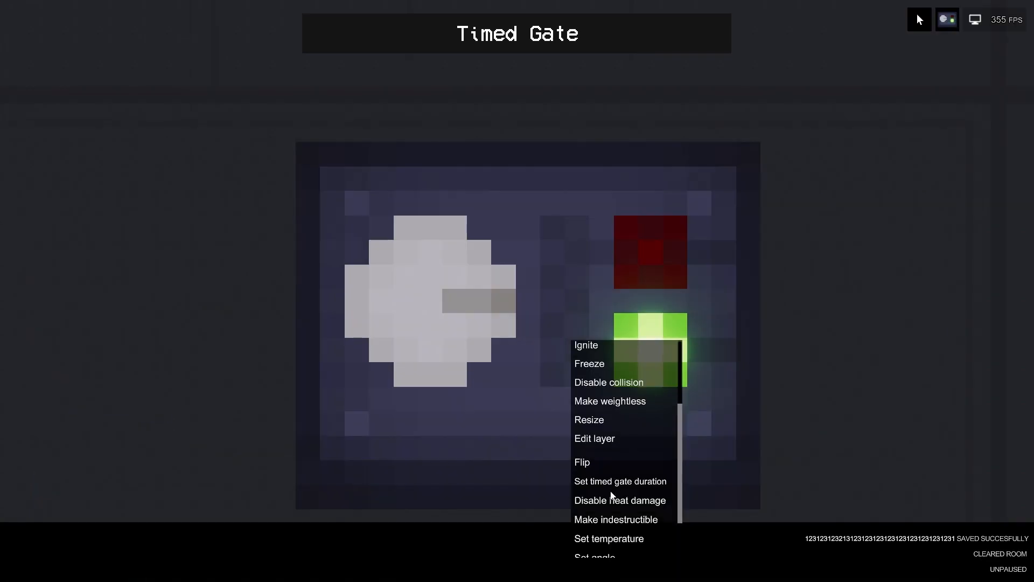
Choose Set timed gate duration from the timed gate's context menu.
click(619, 480)
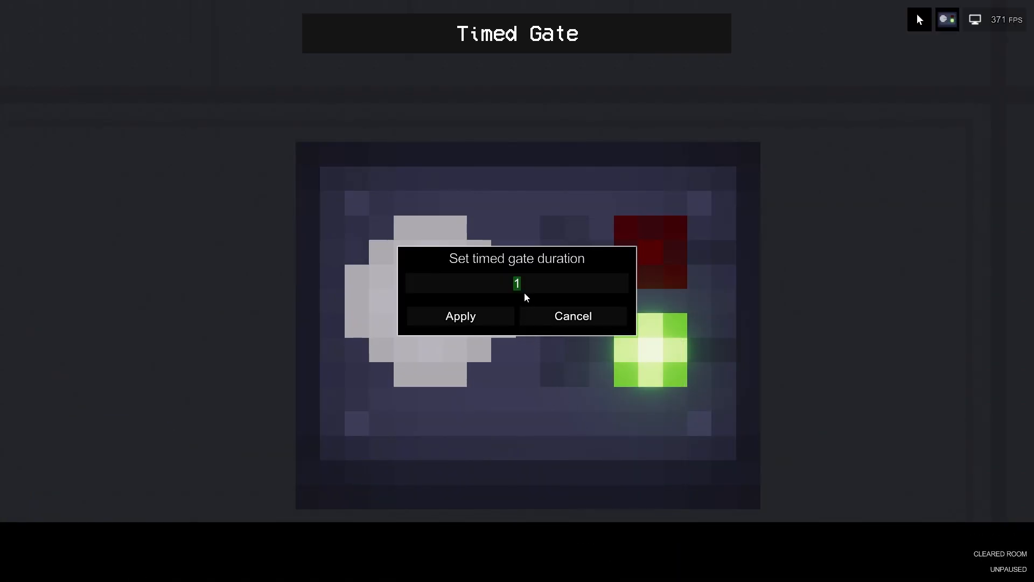